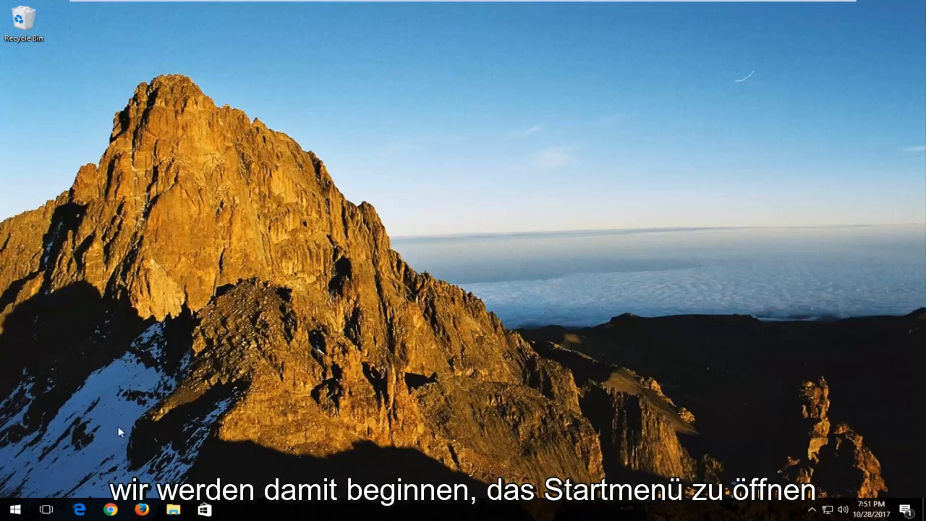
Search the Start menu for "system" and open the System page from Settings.
click(11, 509)
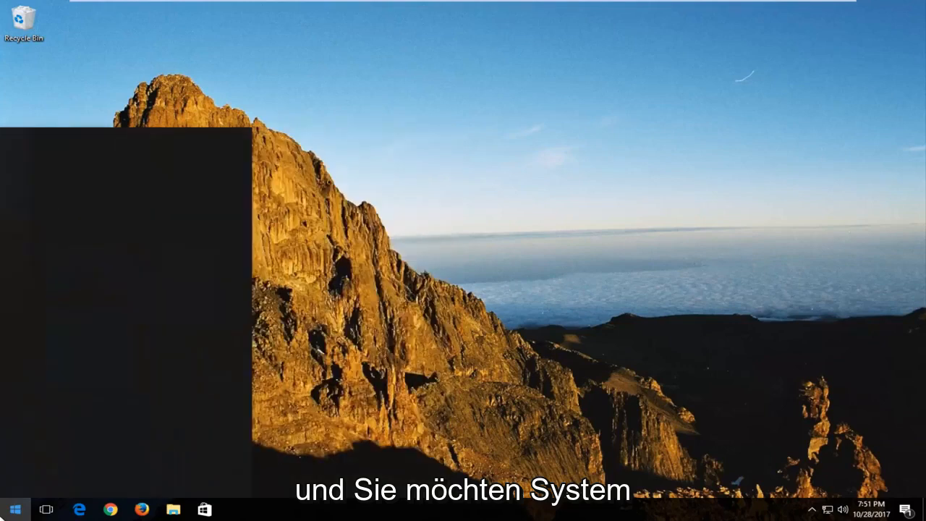
text(system)
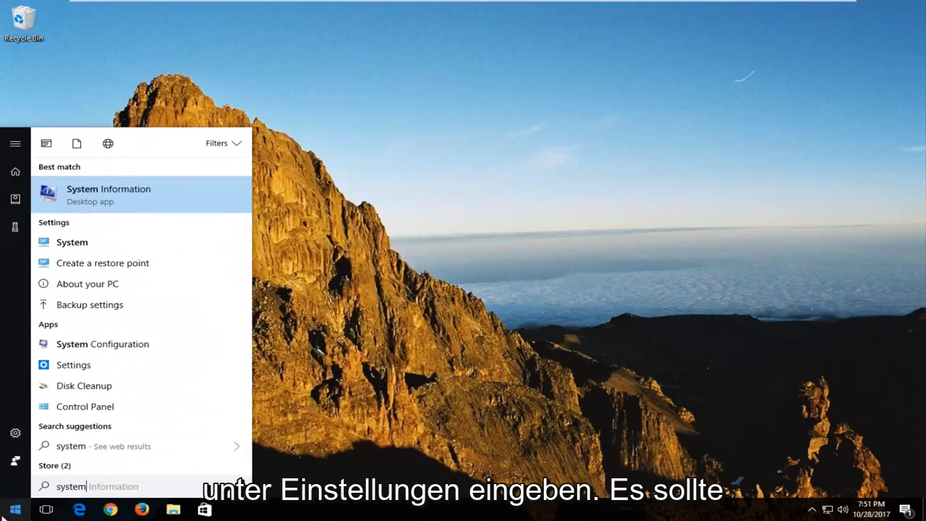
mouse_move(71, 241)
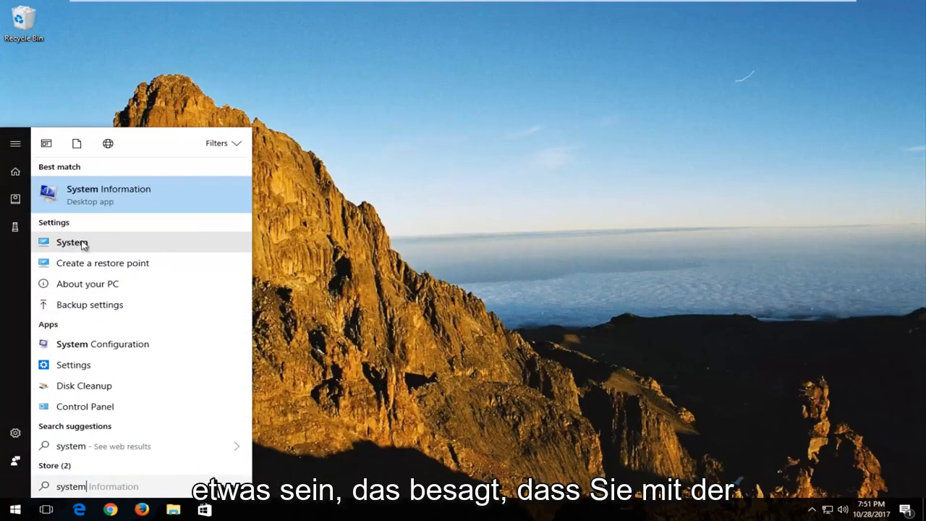
click(71, 241)
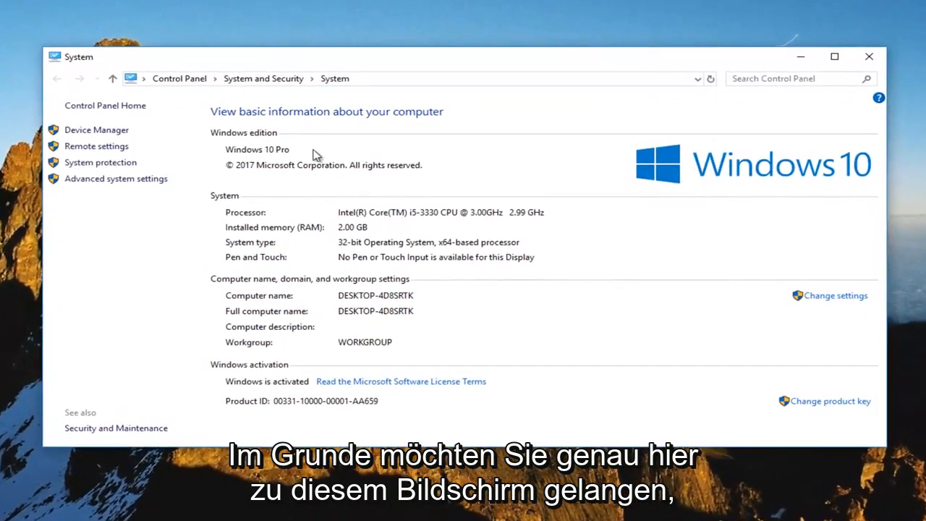
mouse_move(116, 179)
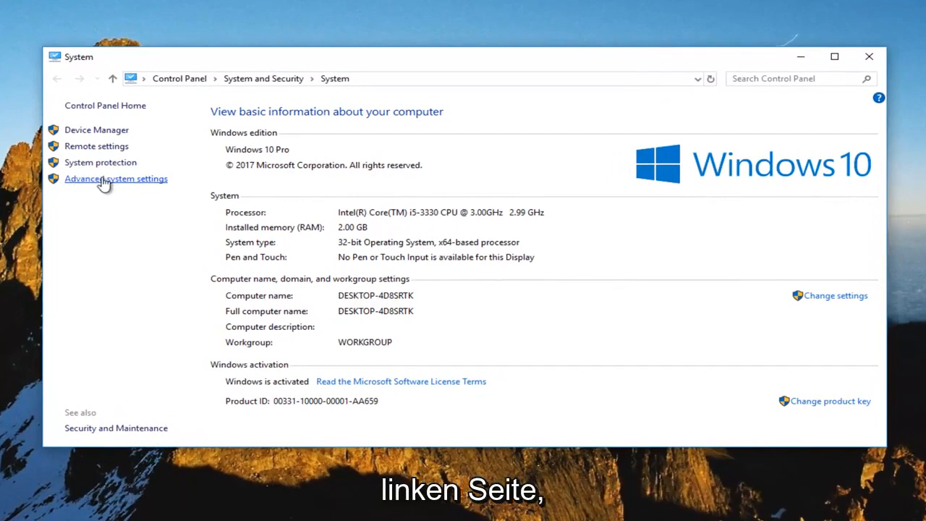
Open Advanced system settings to reach the System Properties Advanced tab.
click(116, 178)
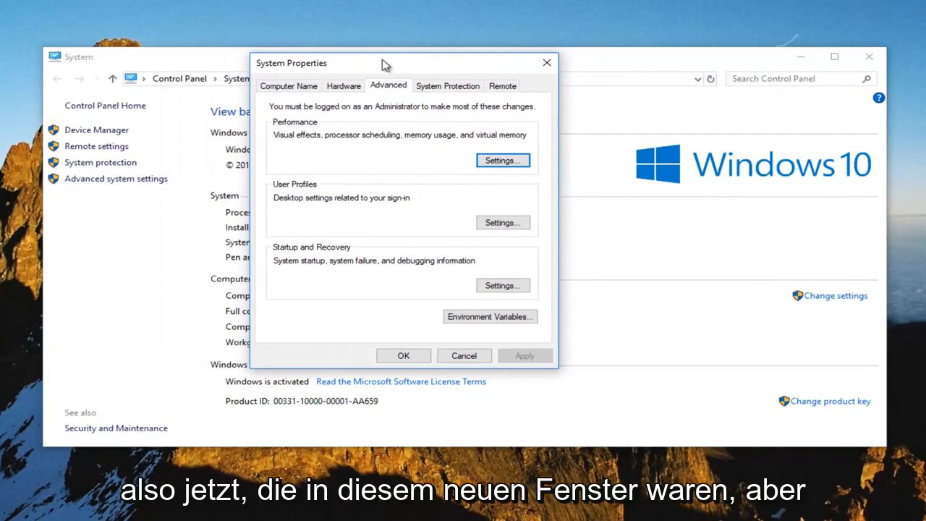
Move System Properties aside and open the Startup and Recovery settings dialog.
drag(384, 63, 438, 79)
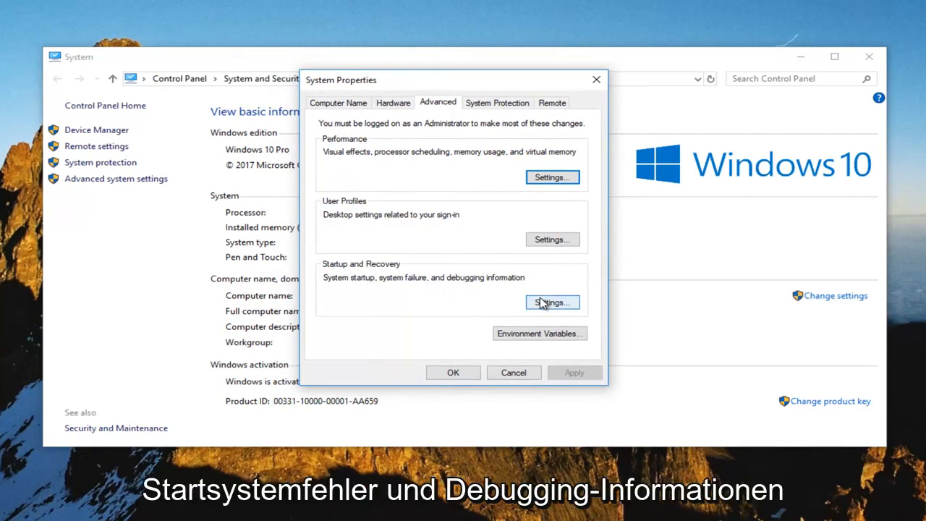
click(552, 302)
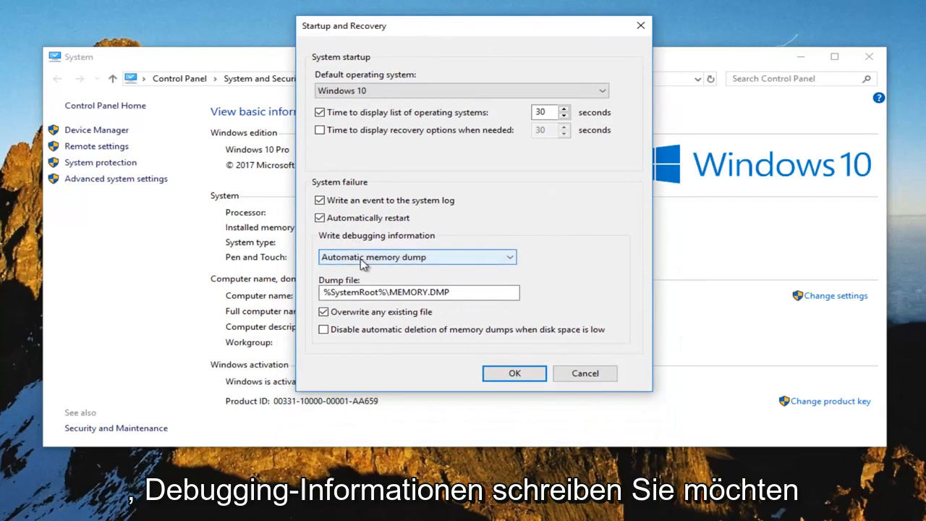
Set Write debugging information to Small memory dump (128 KB) and confirm with OK.
click(508, 257)
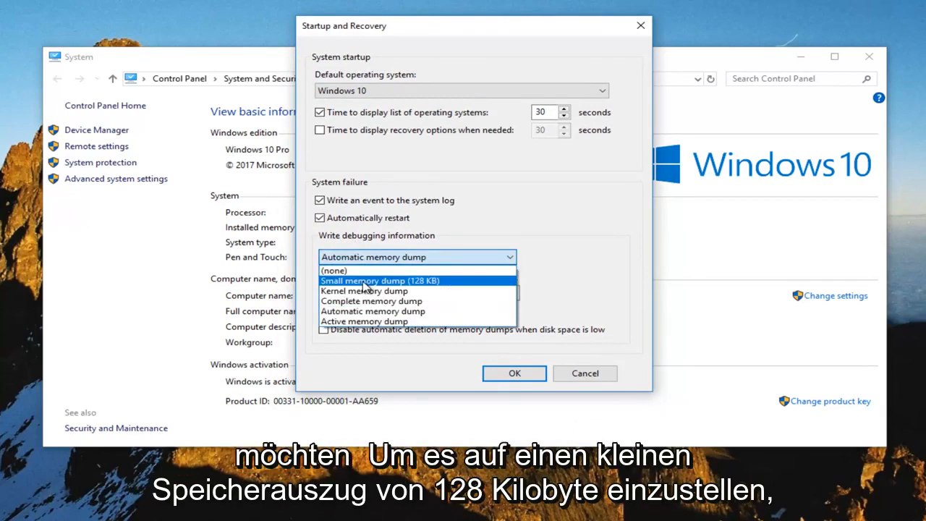
click(389, 281)
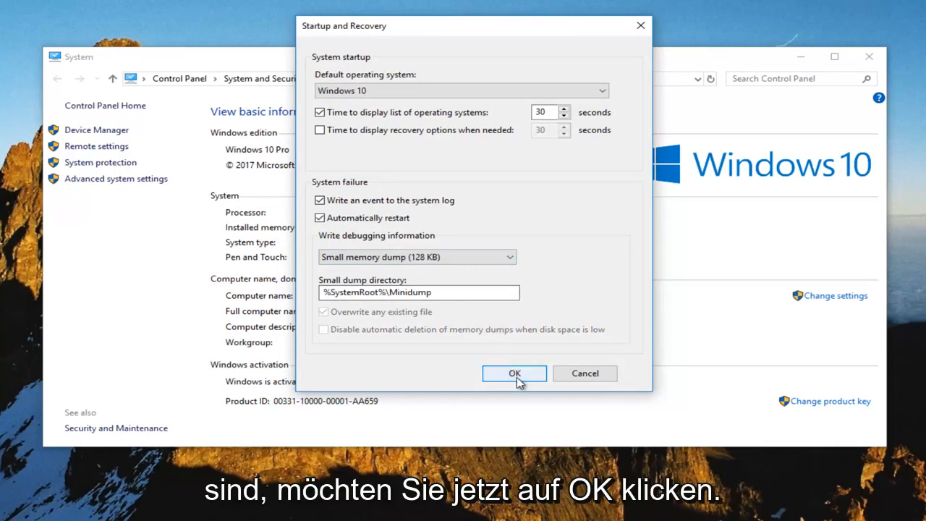
click(514, 374)
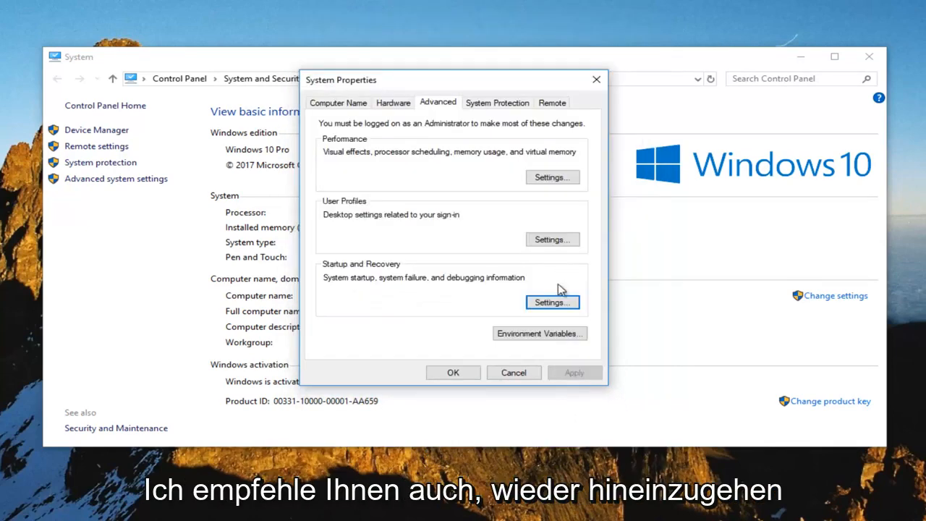
Recheck that Small memory dump (128 KB) is kept, then close System Properties.
click(552, 303)
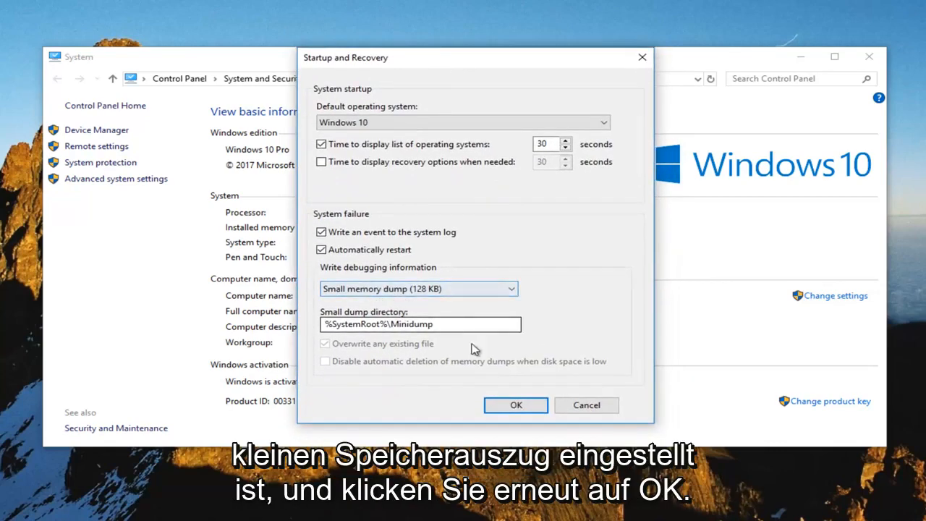
click(515, 404)
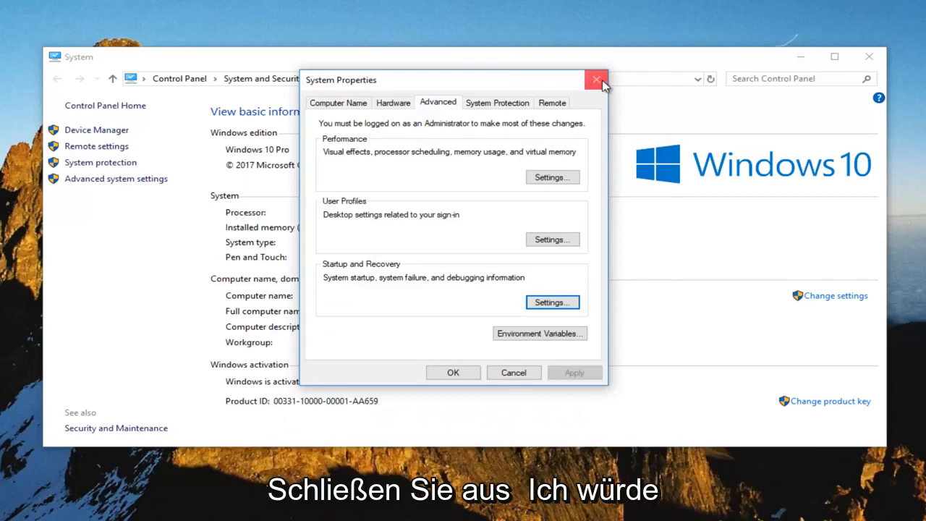
click(596, 80)
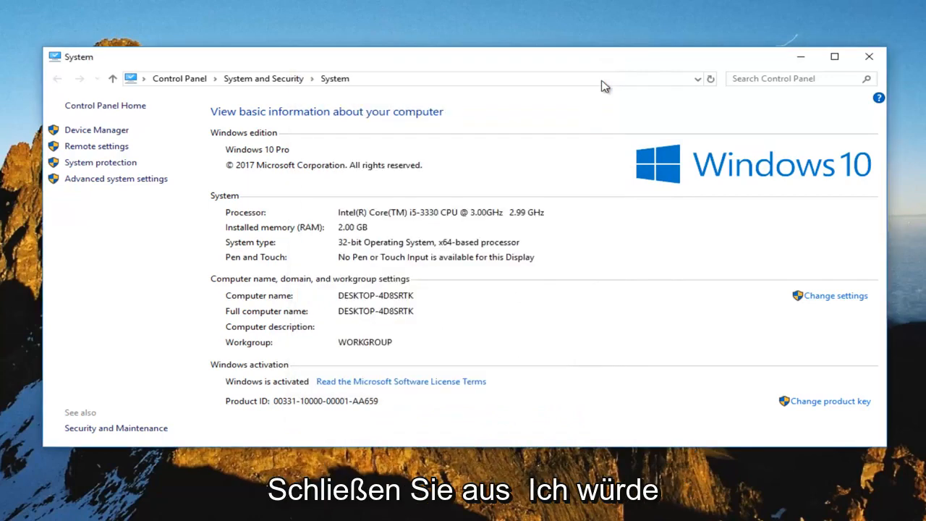